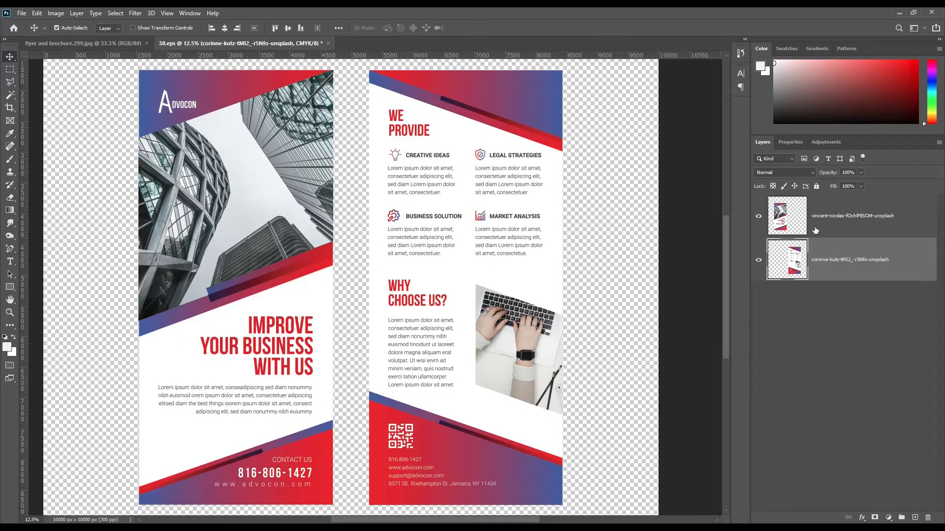
Select both brochure page layers in 30.eps and bring them into the mockup file.
click(786, 215)
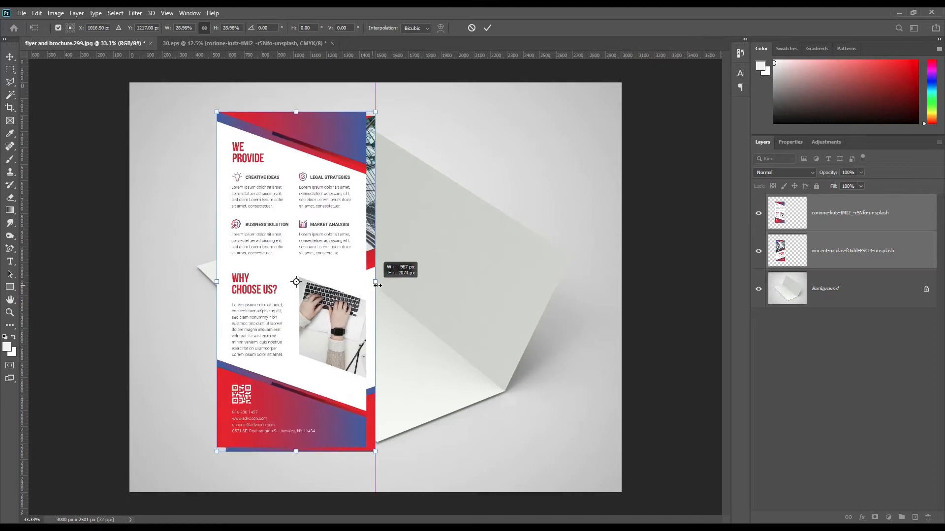
Commit the scaled-down page so both panels sit side by side over the paper.
click(487, 27)
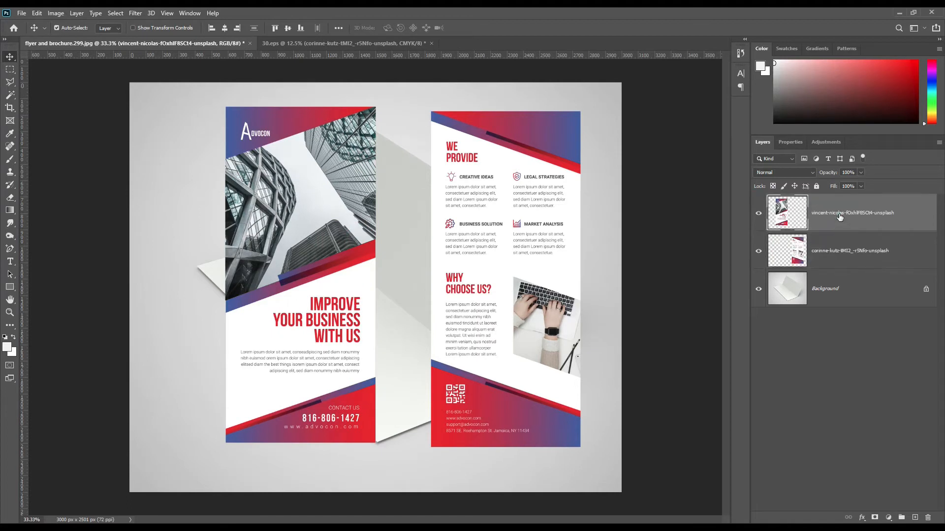
Rename the two page layers to Page 1 and Page 2.
double_click(851, 212)
text(Page 1)
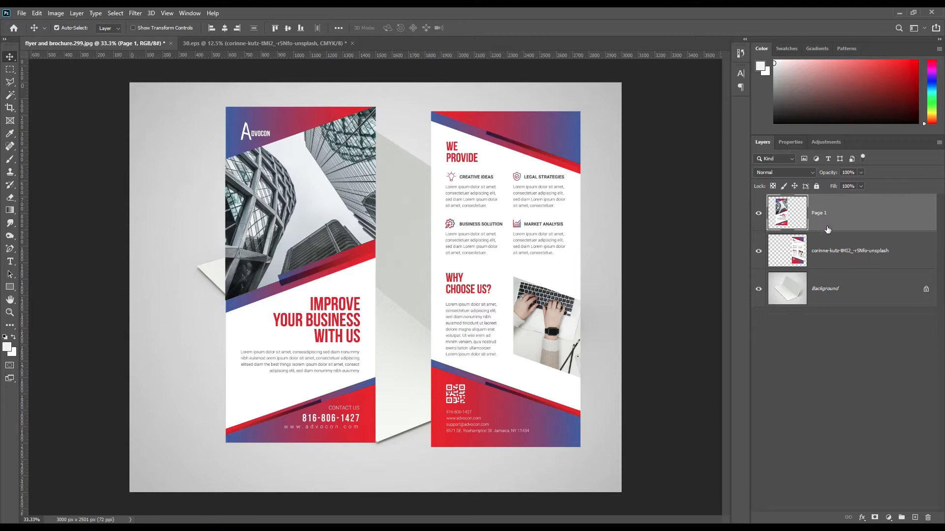
double_click(849, 251)
text(Page 2)
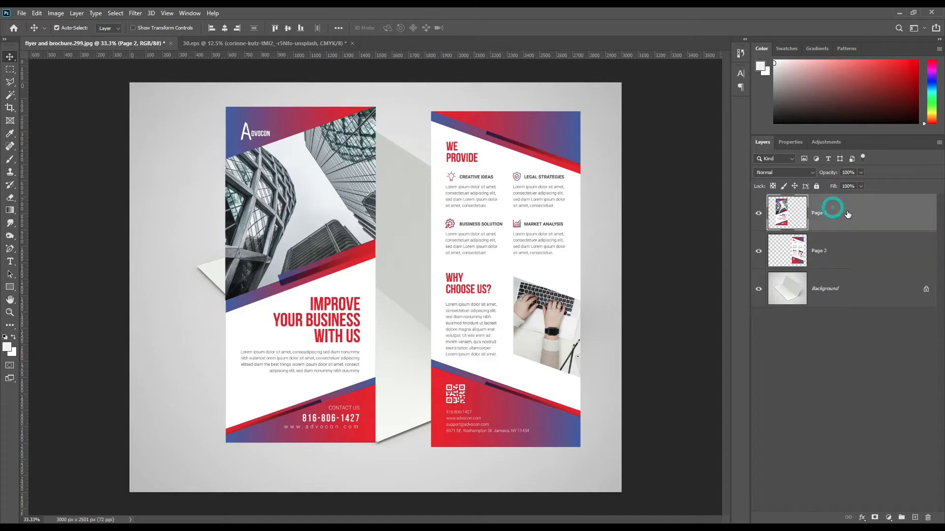
Convert Page 1 and Page 2 to smart objects and tag both layers red.
right_click(817, 212)
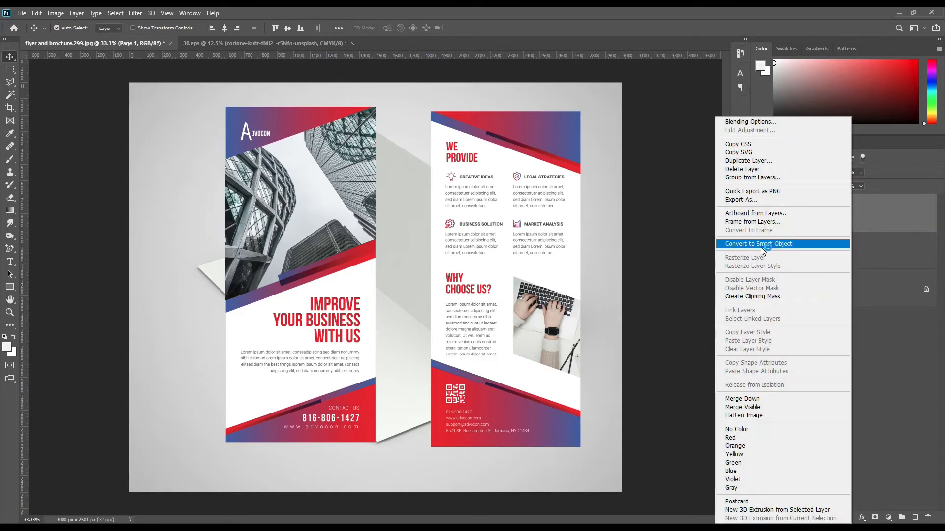
click(757, 243)
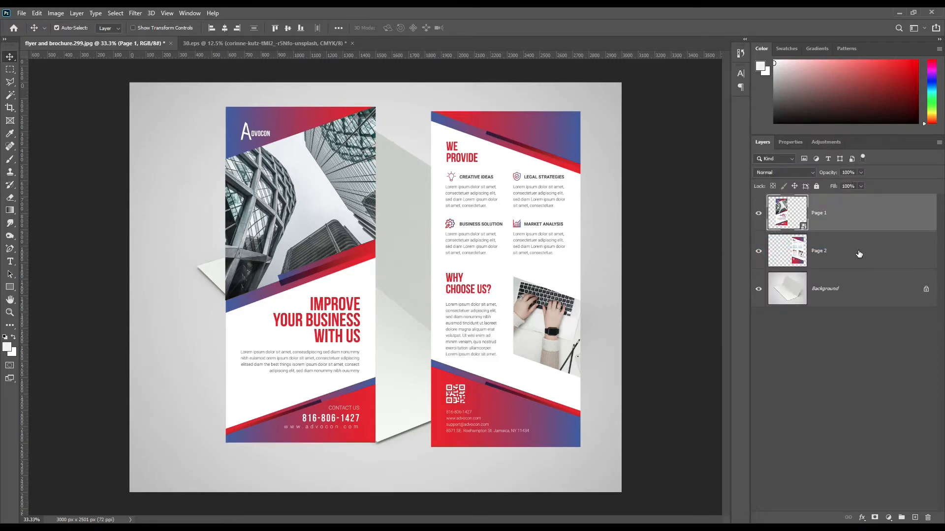
right_click(818, 251)
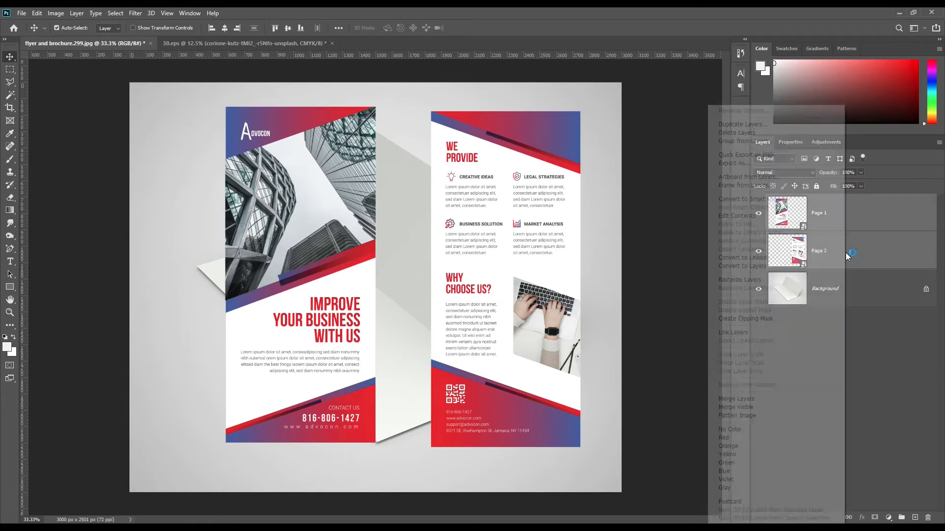
click(855, 251)
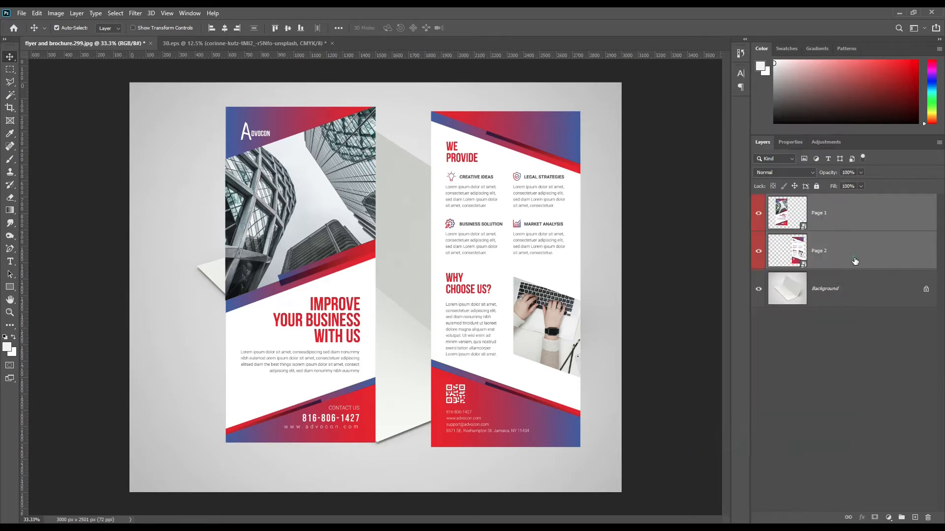
click(757, 251)
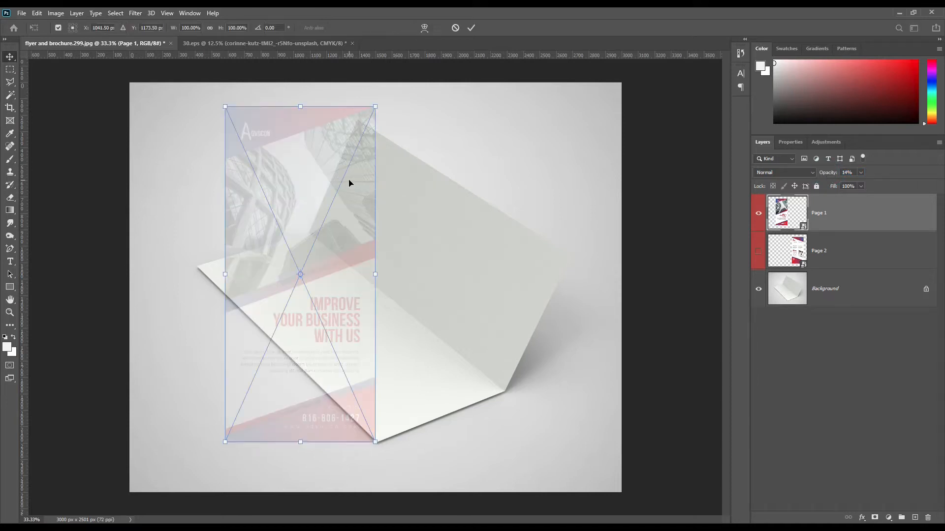
Rotate the faded Page 1 toward the angle of the folded paper.
drag(377, 107, 458, 366)
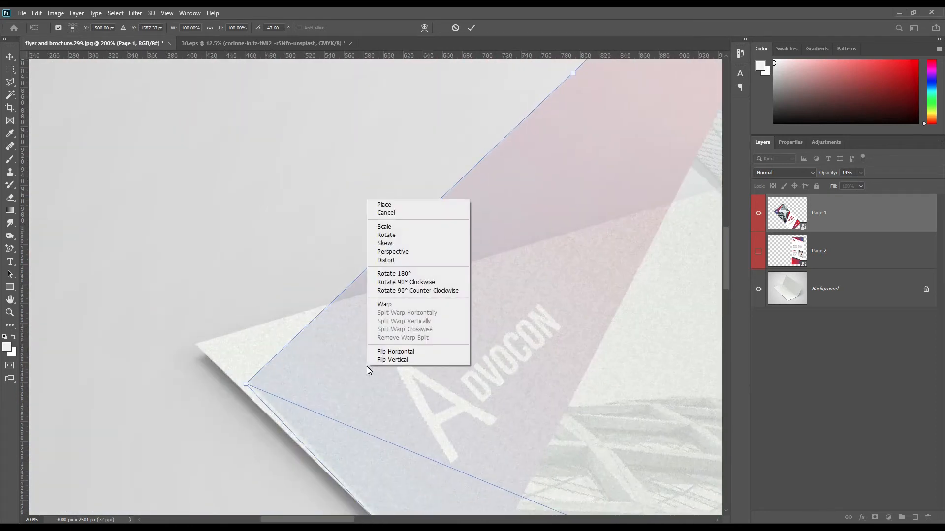
mouse_move(386, 260)
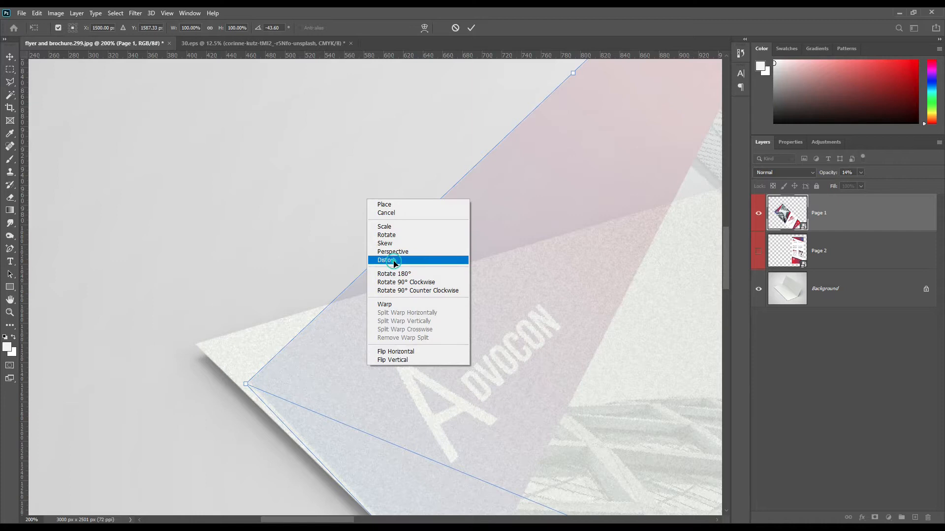
In Distort mode, fit Page 1's left corner to the paper and its top corner to the fold.
click(387, 260)
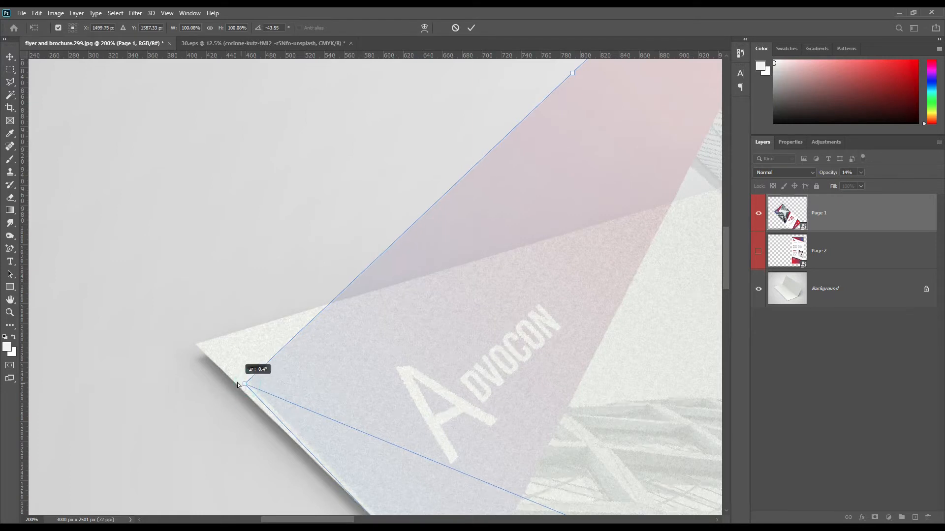
drag(244, 383, 208, 358)
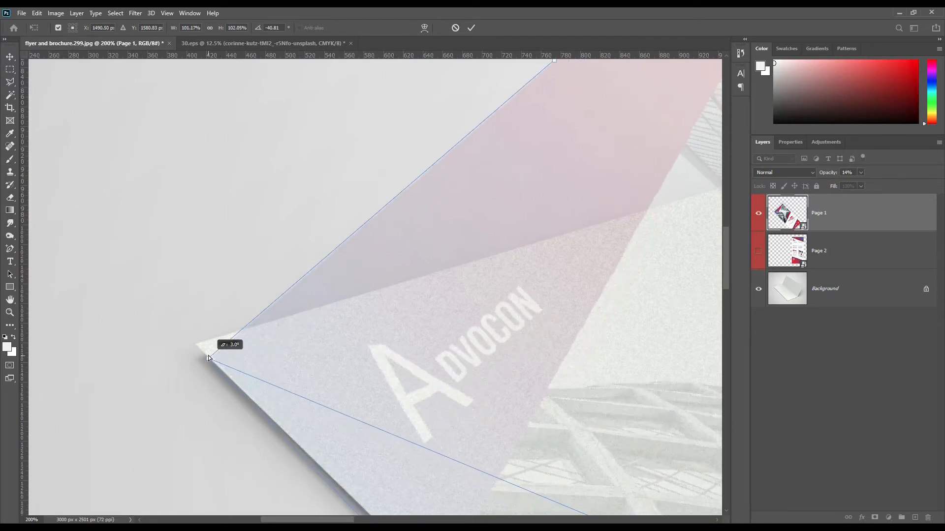
drag(207, 359, 194, 348)
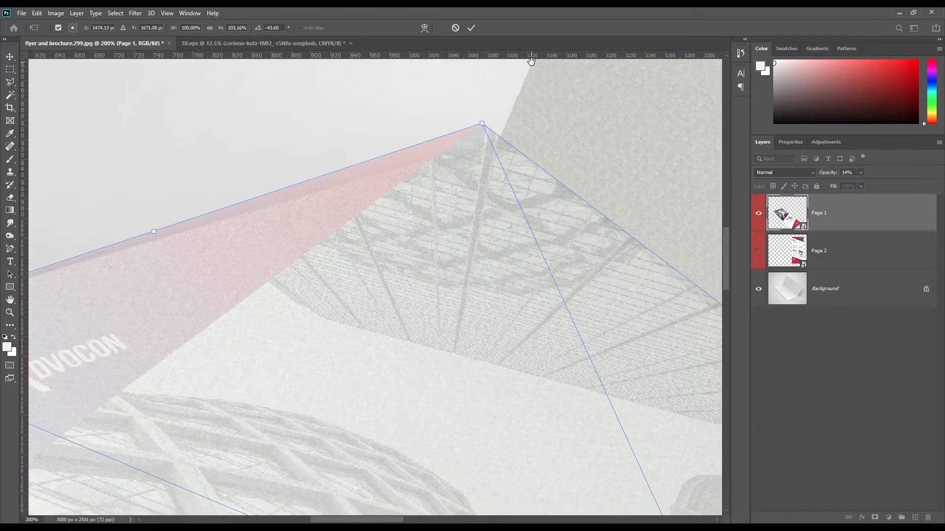
drag(482, 124, 497, 212)
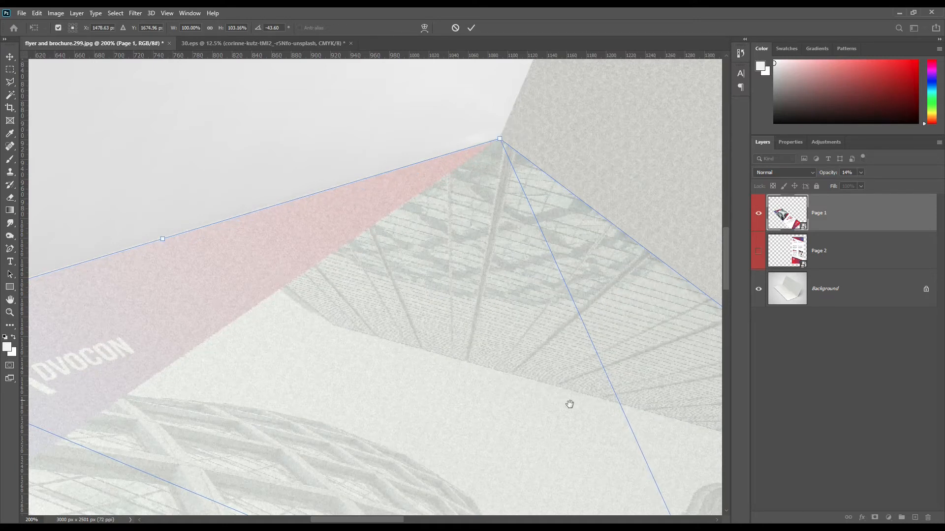
drag(570, 404, 413, 243)
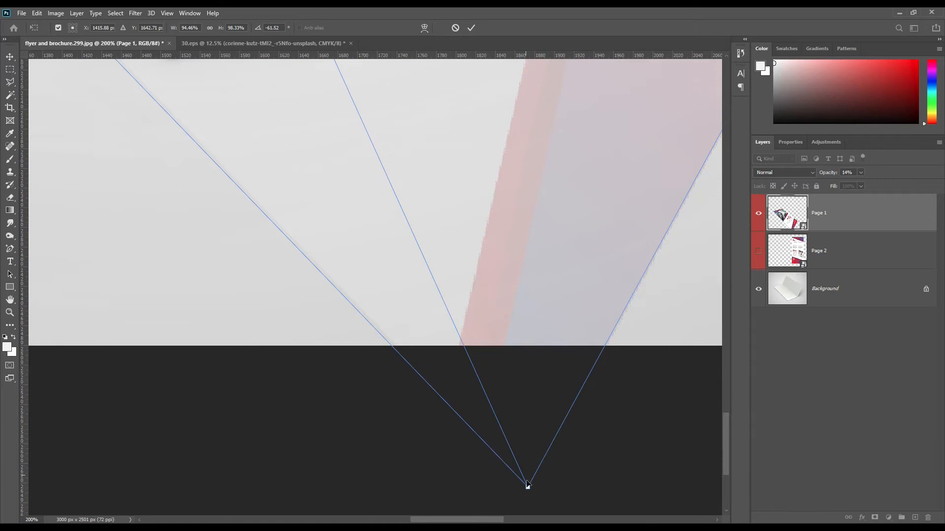
Fit Page 1's bottom corner onto the paper's tip and check the remaining corners up close.
drag(528, 485, 293, 123)
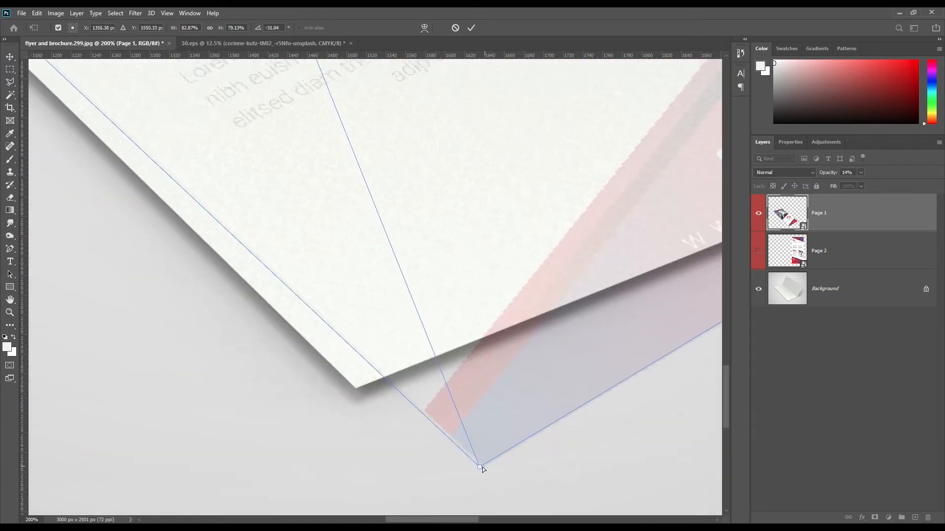
drag(479, 467, 358, 392)
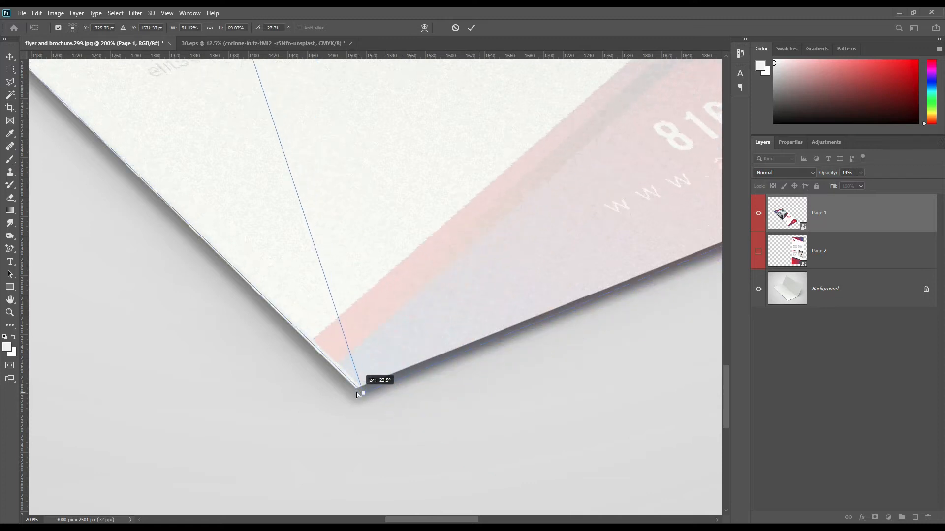
drag(361, 393, 354, 390)
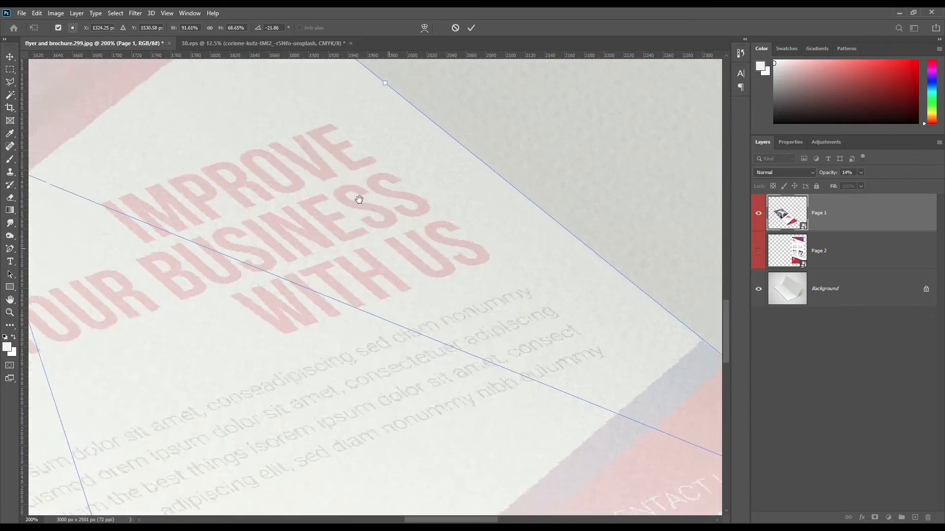
drag(359, 199, 627, 409)
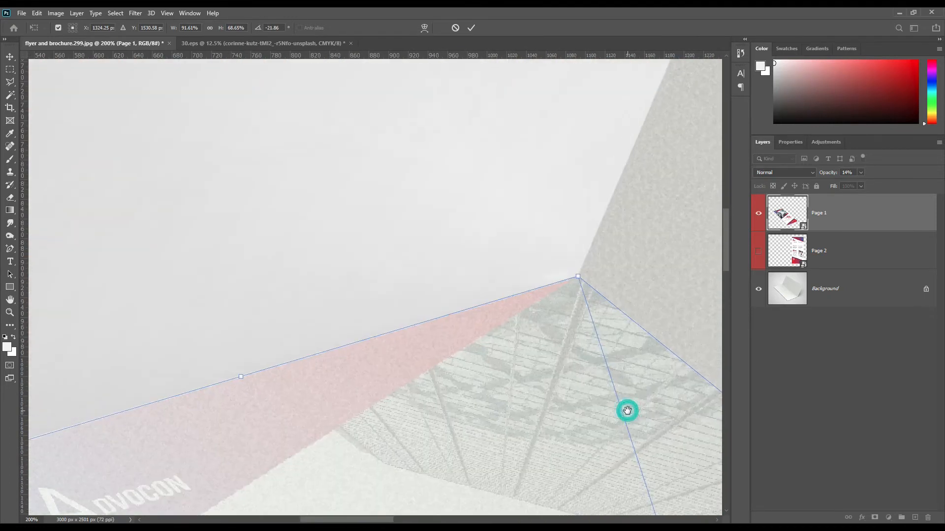
drag(626, 411, 588, 403)
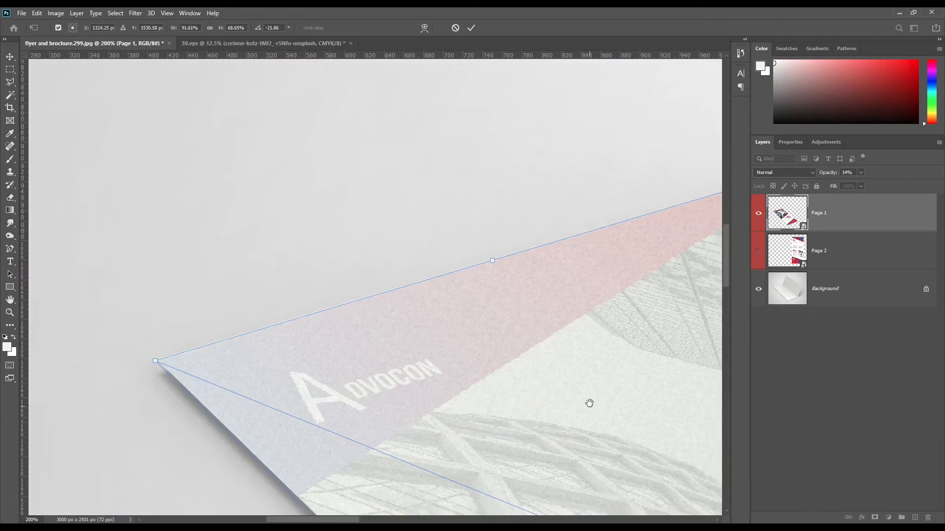
mouse_move(156, 361)
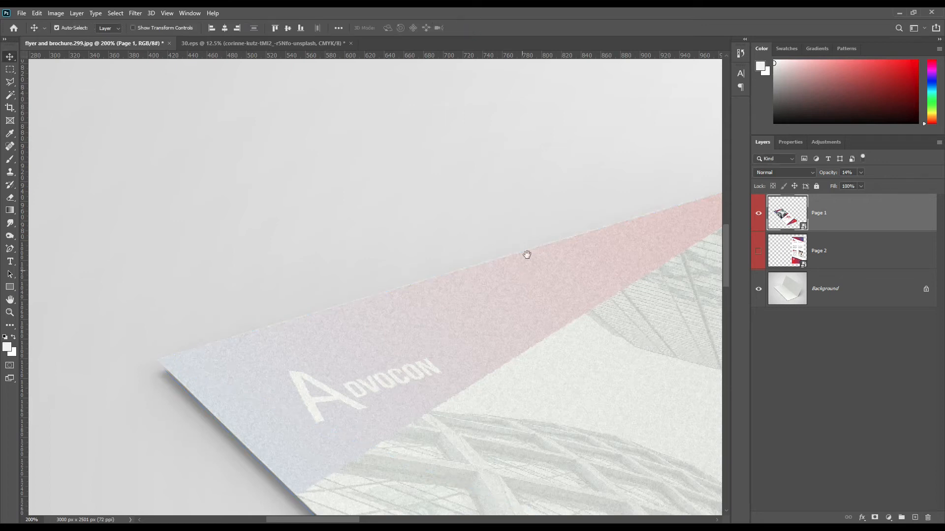
Make Page 2 visible again and select it for fading and transforming.
drag(527, 254, 322, 287)
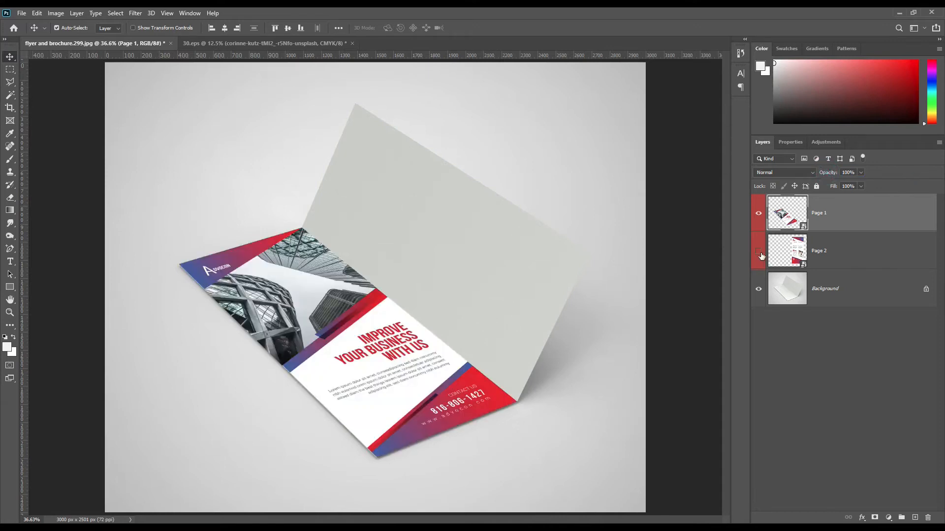
click(759, 251)
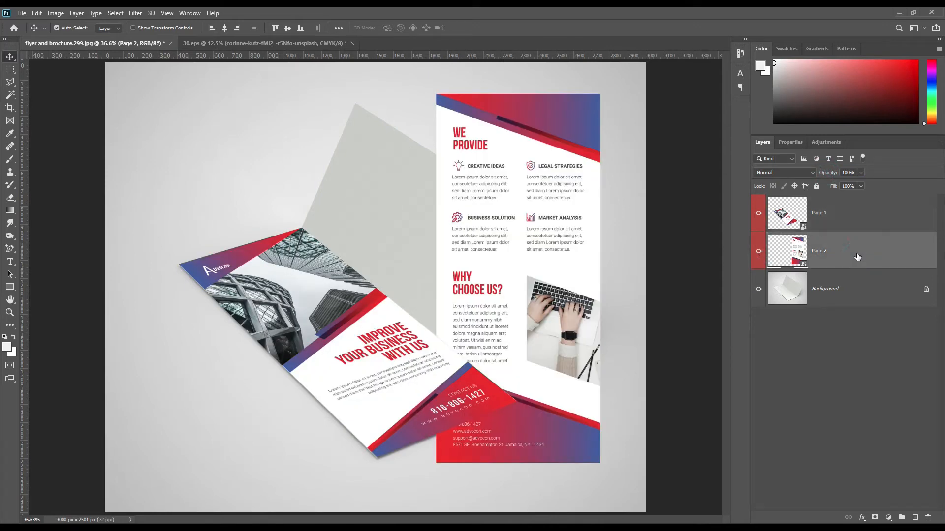
click(847, 173)
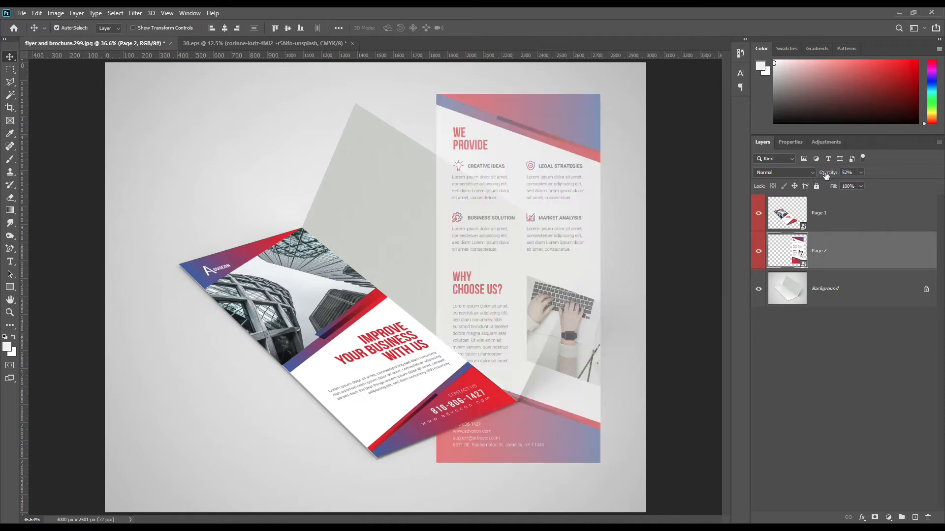
mouse_move(827, 203)
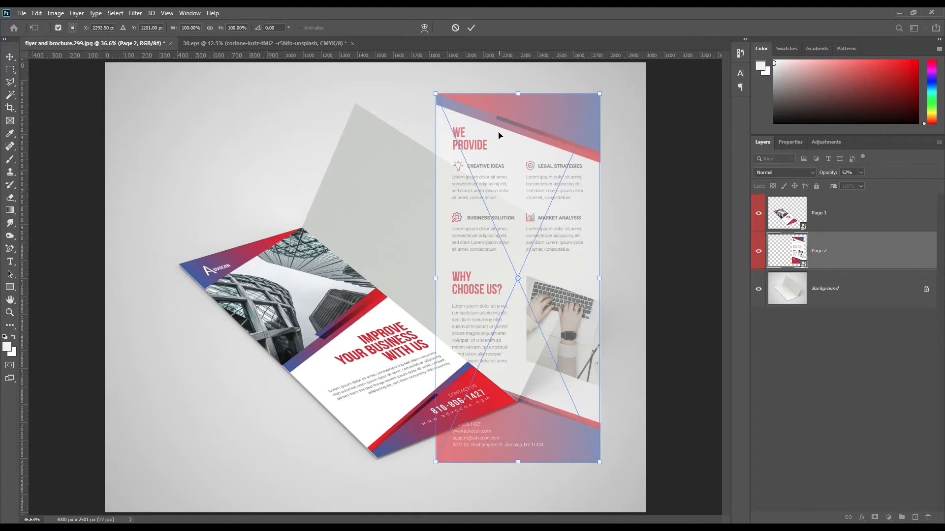
mouse_move(607, 87)
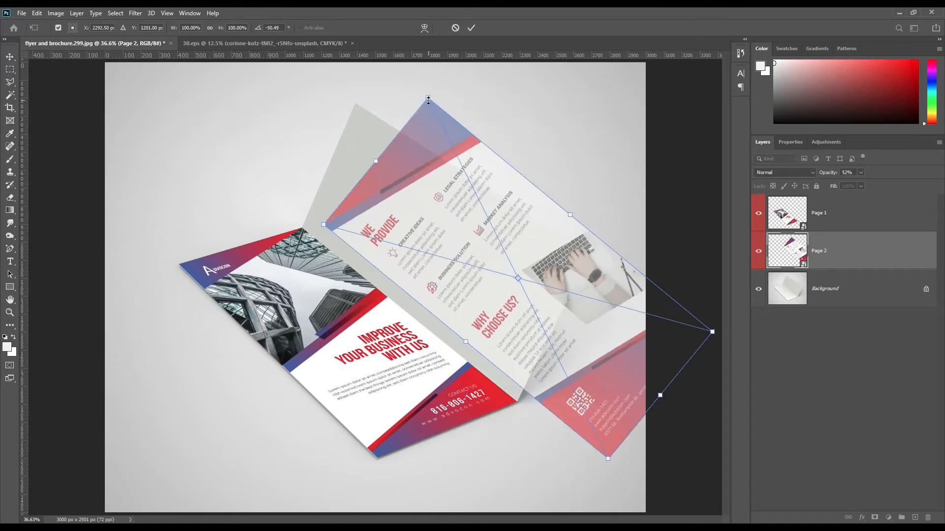
Rotate Page 2 and fit its fold corner and top corner onto the raised panel.
drag(429, 100, 455, 155)
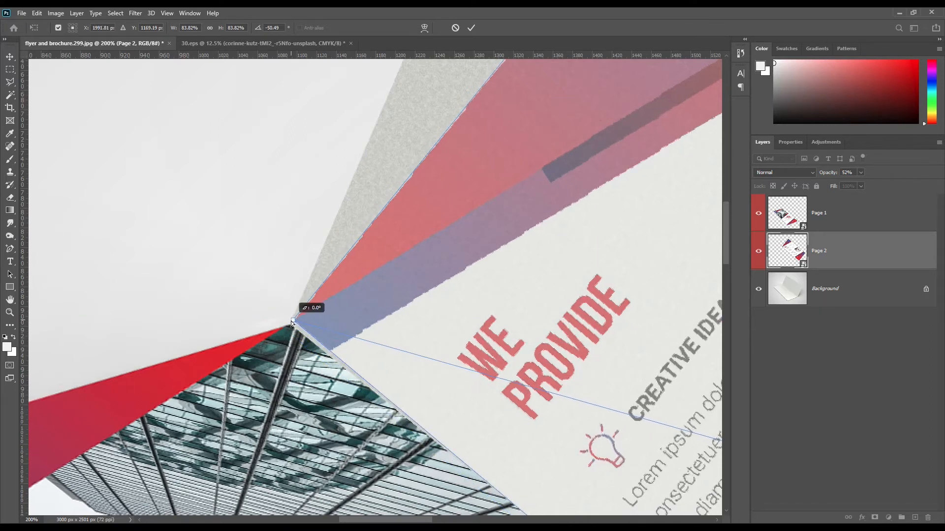
drag(292, 323, 290, 325)
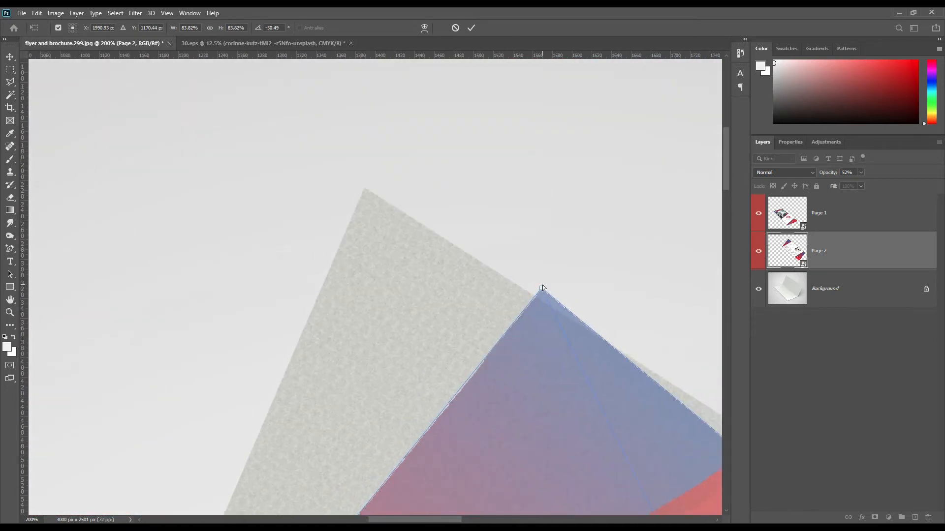
drag(542, 289, 367, 195)
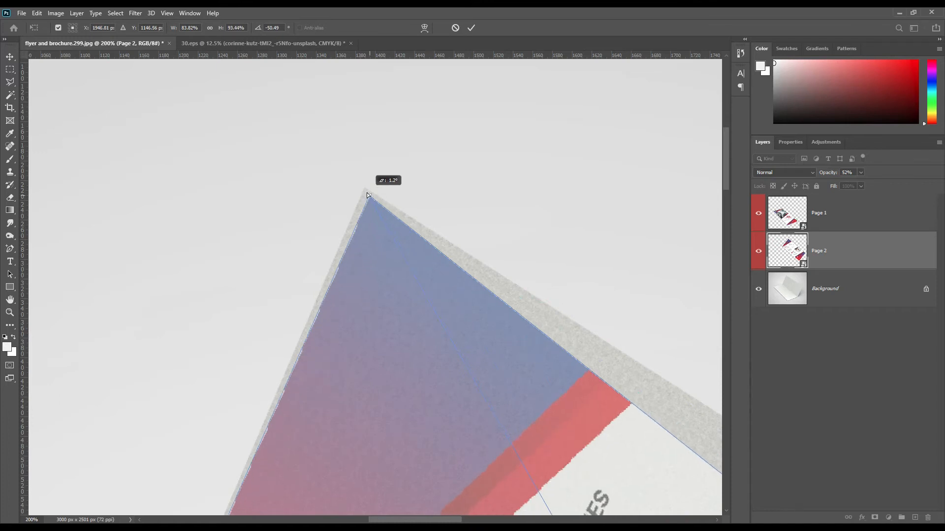
drag(367, 194, 364, 190)
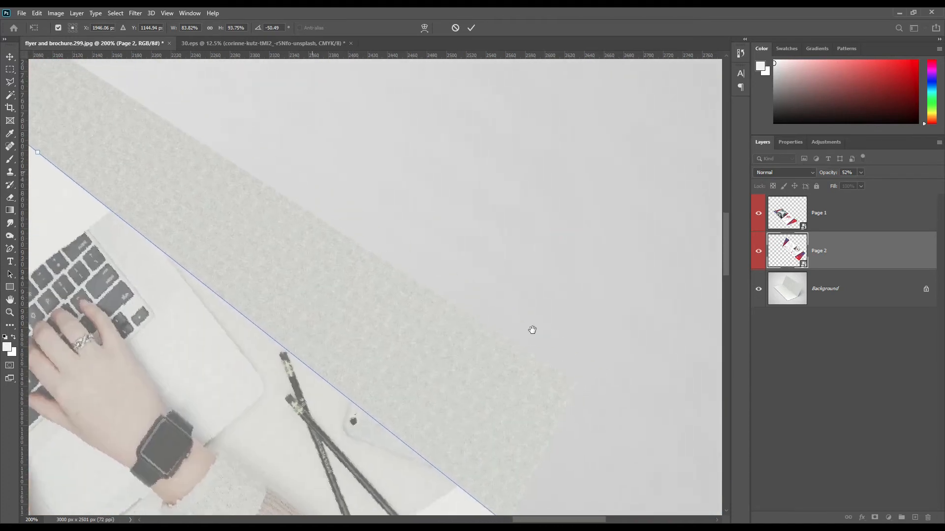
drag(532, 330, 353, 79)
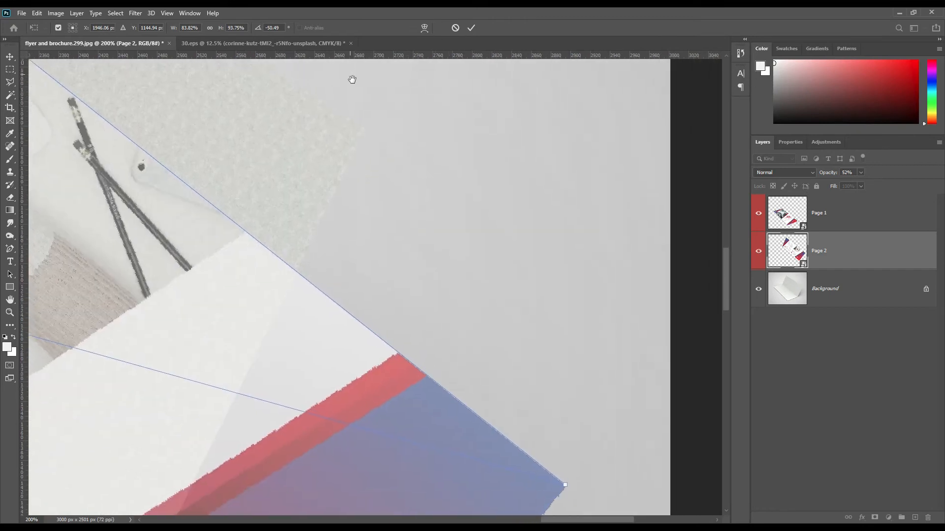
Pull Page 2's outer corner to the paper's tip and snap the fold corner onto the crease.
drag(563, 485, 573, 471)
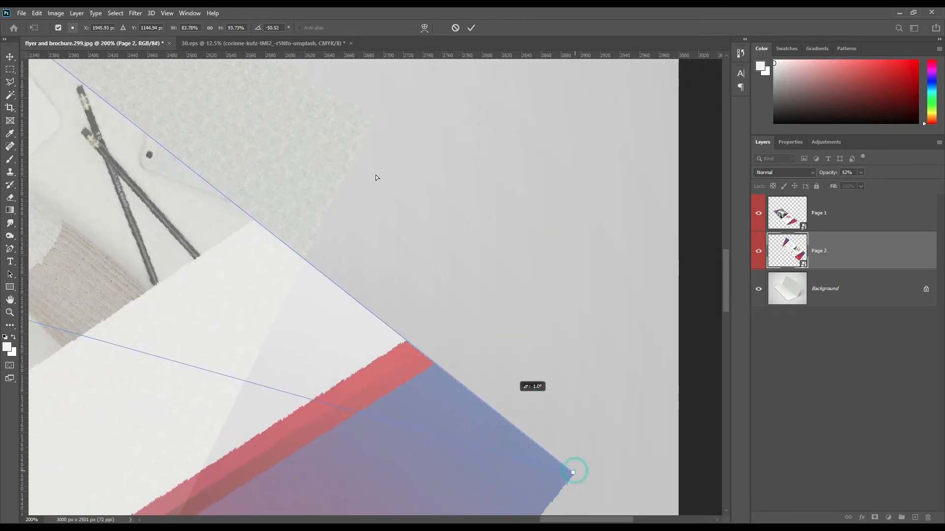
drag(574, 471, 367, 117)
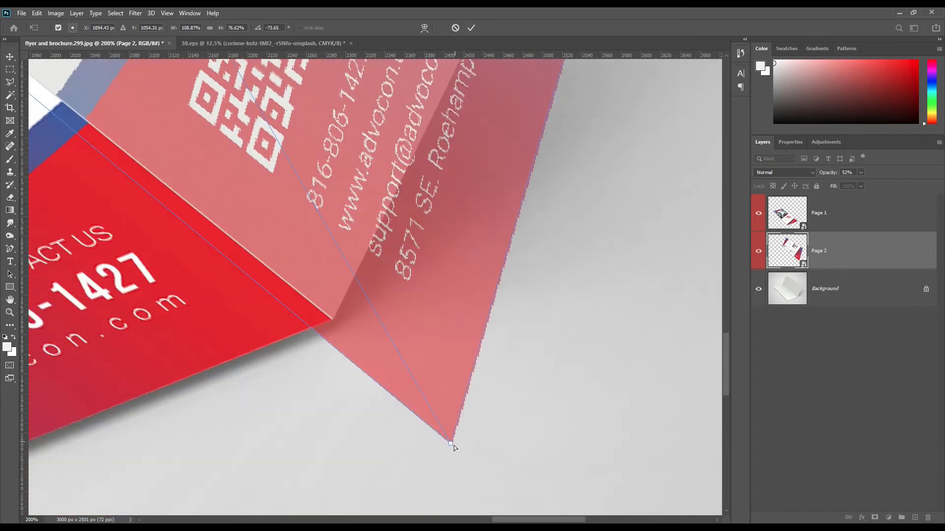
drag(449, 443, 337, 319)
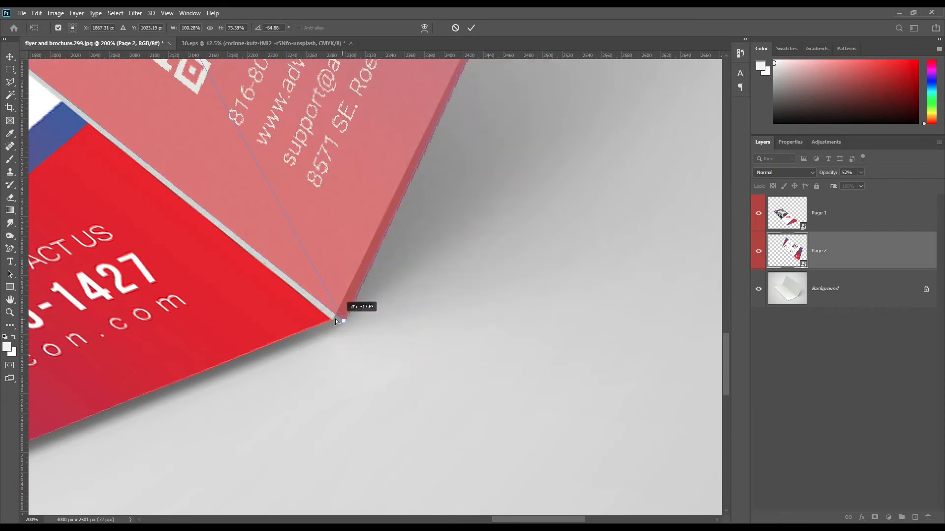
drag(335, 319, 338, 313)
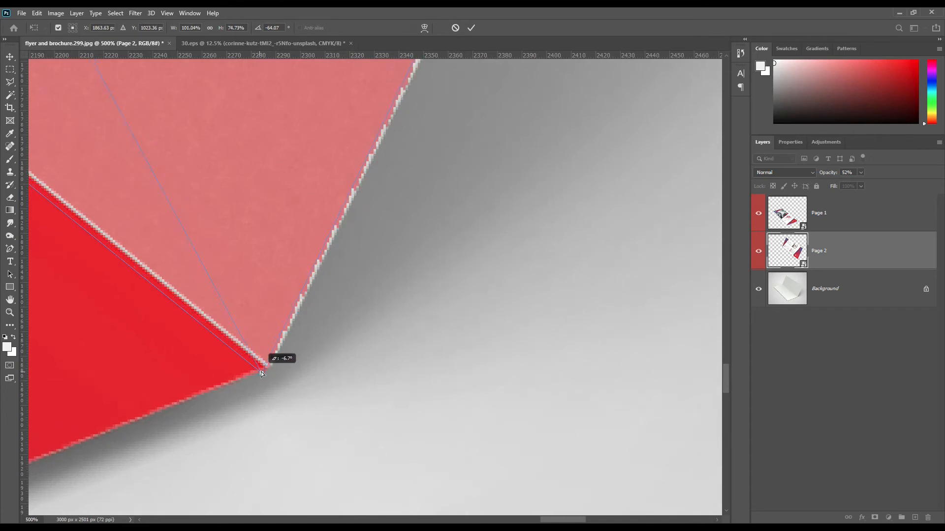
drag(260, 374, 264, 367)
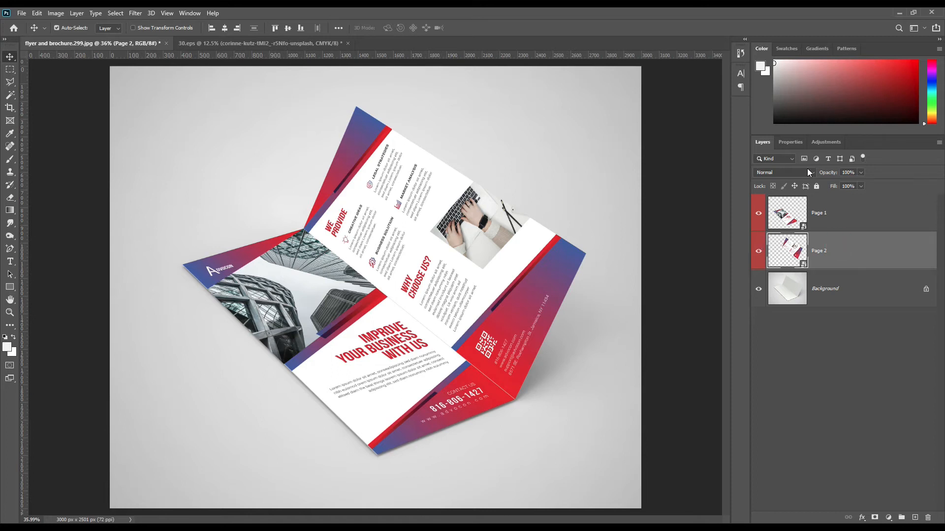
Duplicate the blank paper Background and place the copy above both page layers.
click(783, 172)
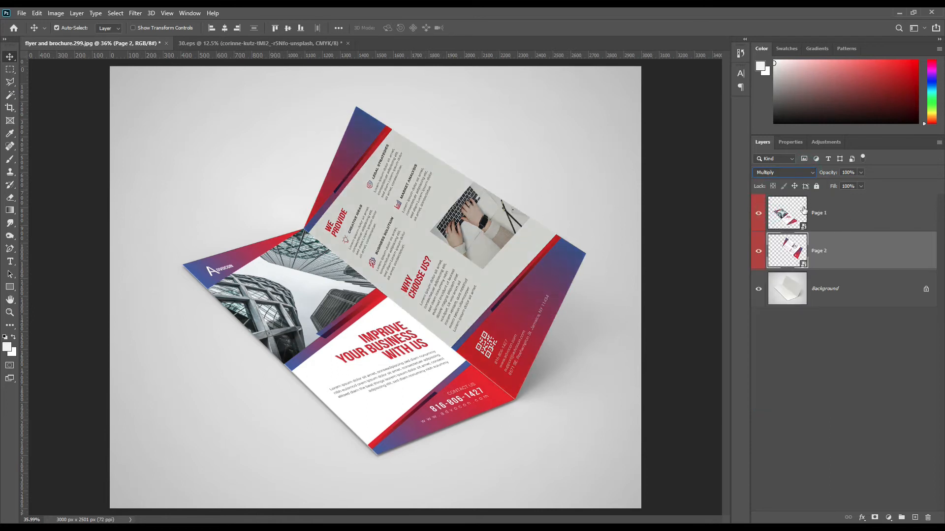
click(783, 172)
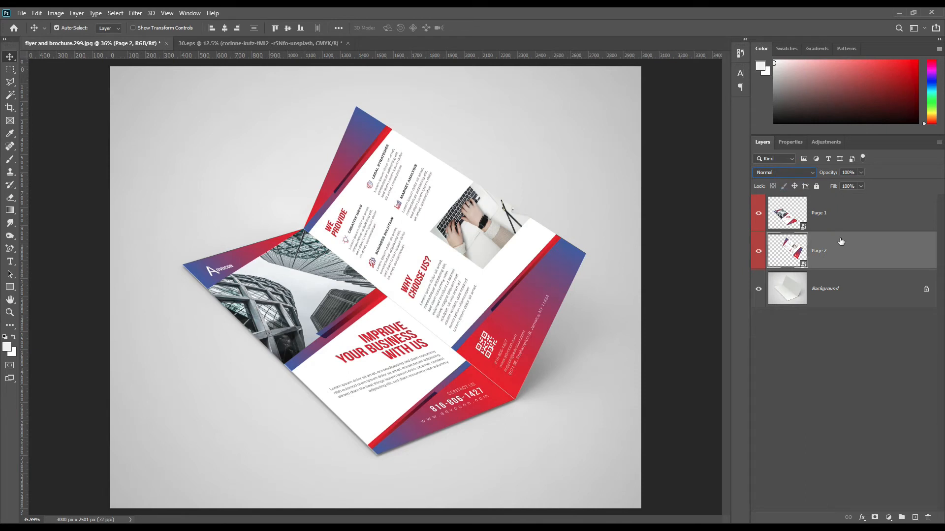
click(787, 213)
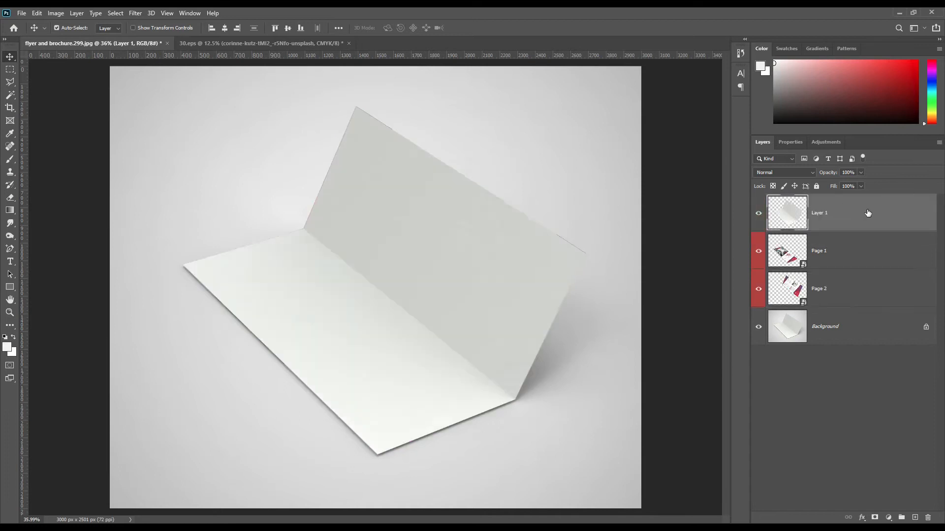
mouse_move(798, 175)
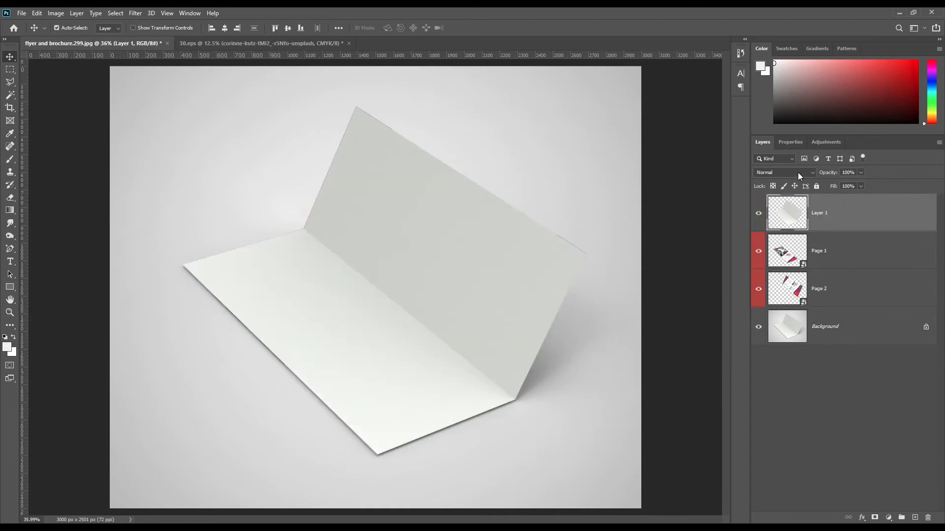
Set Layer 1 to Multiply, then set its duplicate Layer 1 copy to Screen.
click(784, 172)
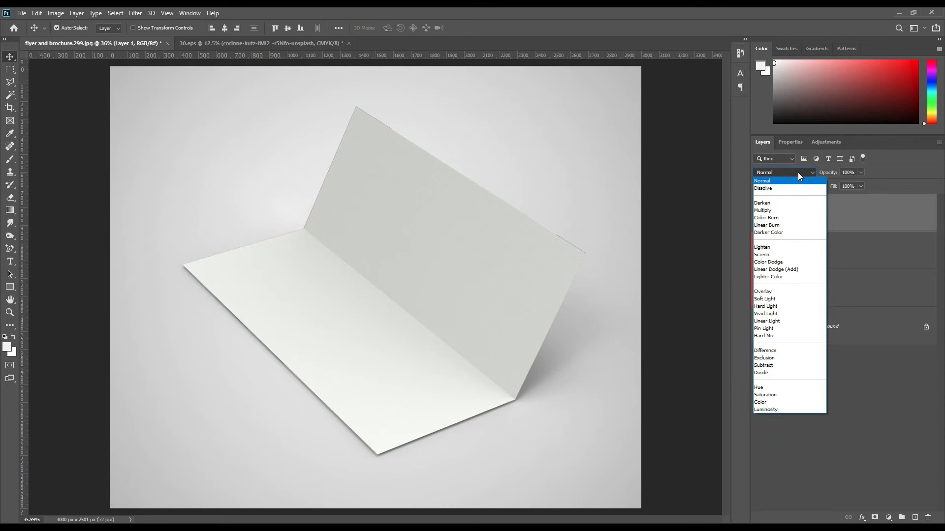
click(763, 211)
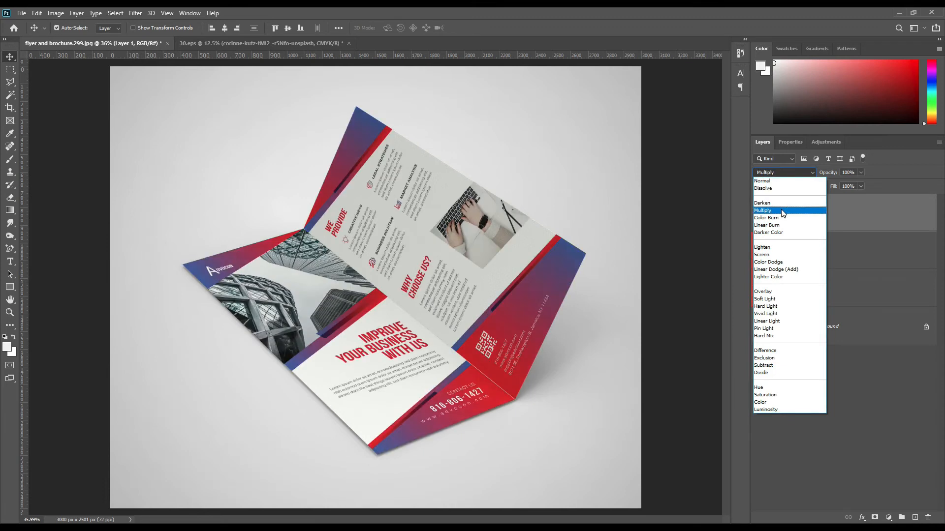
click(763, 210)
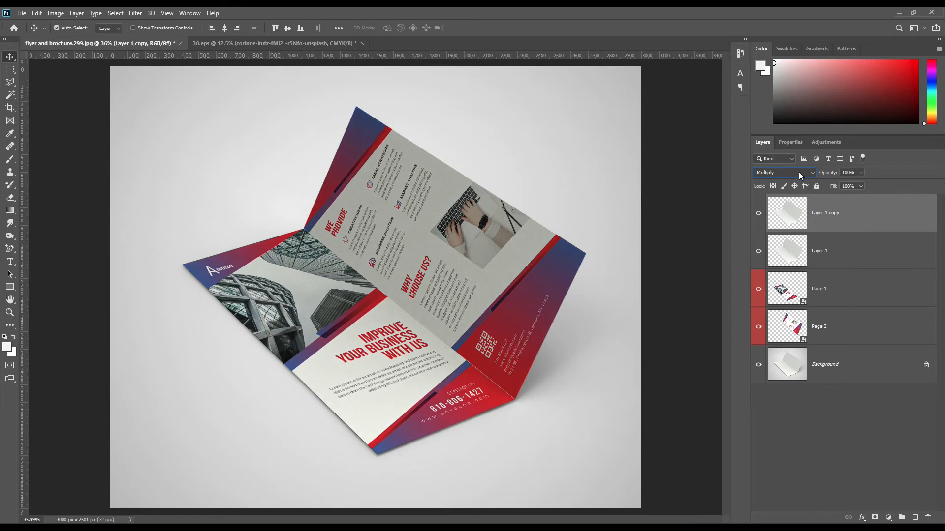
click(784, 173)
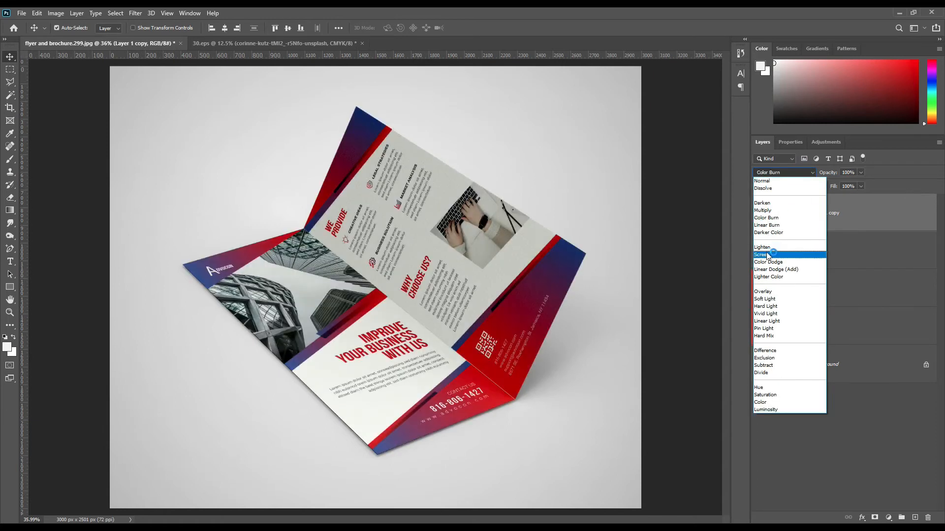
click(761, 254)
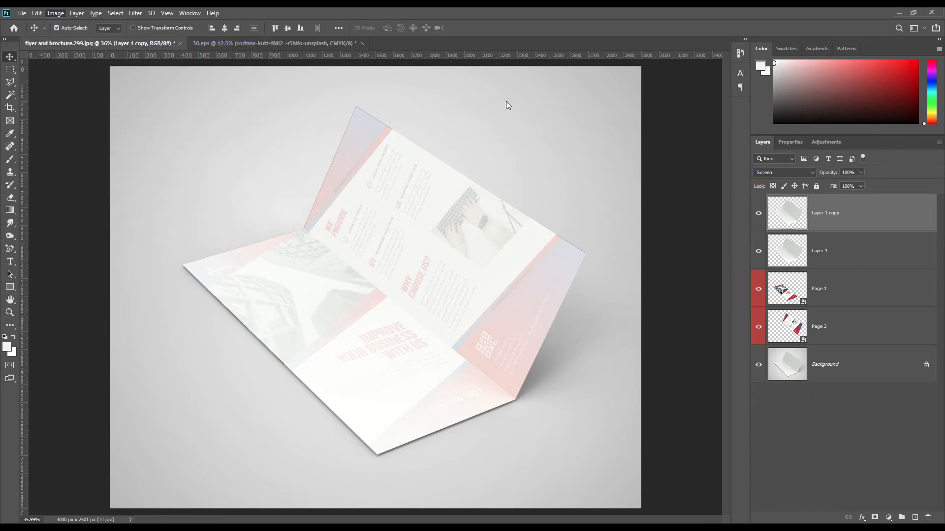
Apply Levels to the Screen copy with the black input slider near 215.
click(55, 13)
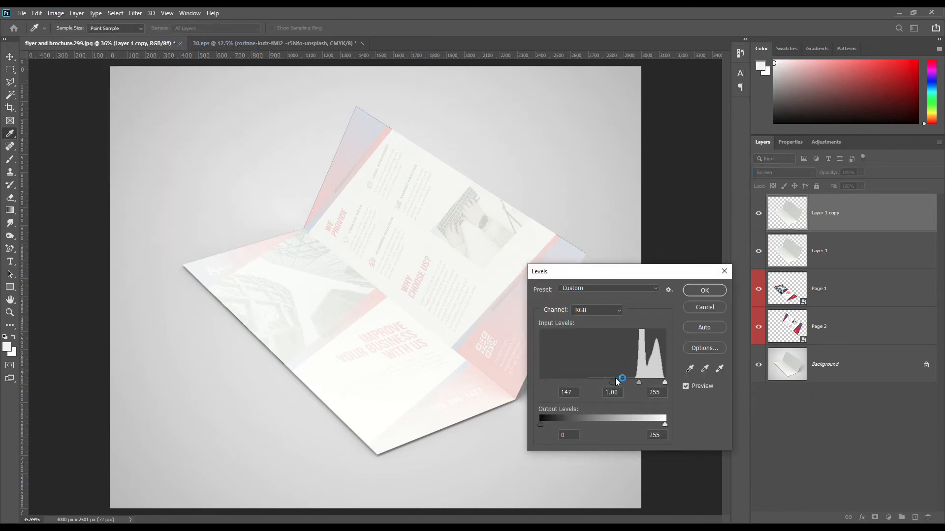
drag(621, 381, 632, 382)
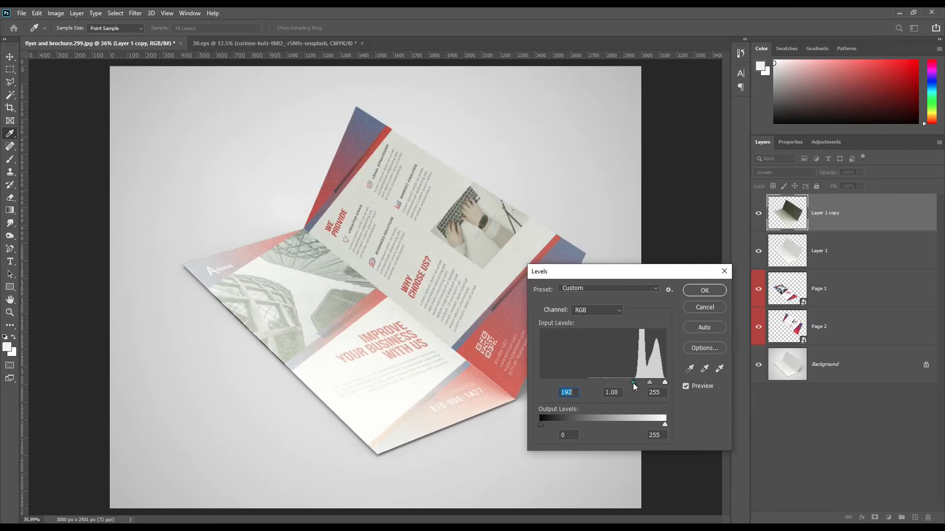
drag(632, 383, 644, 383)
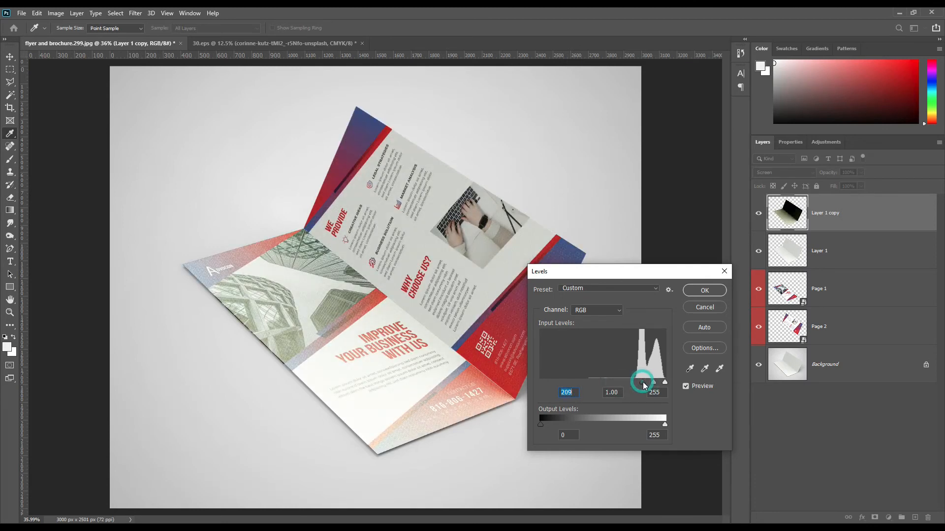
drag(642, 381, 646, 381)
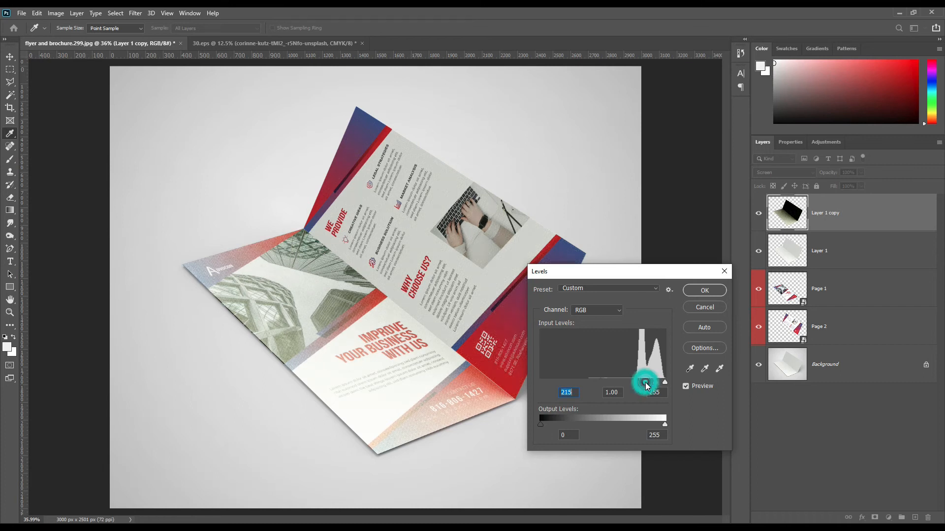
click(704, 289)
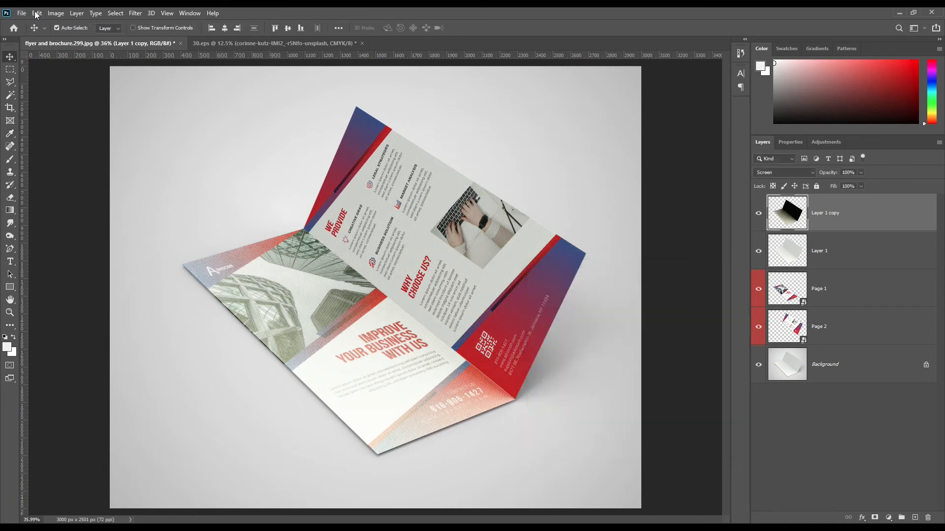
Apply an Image Adjustments command to remove the paper layers' greenish tint.
click(55, 12)
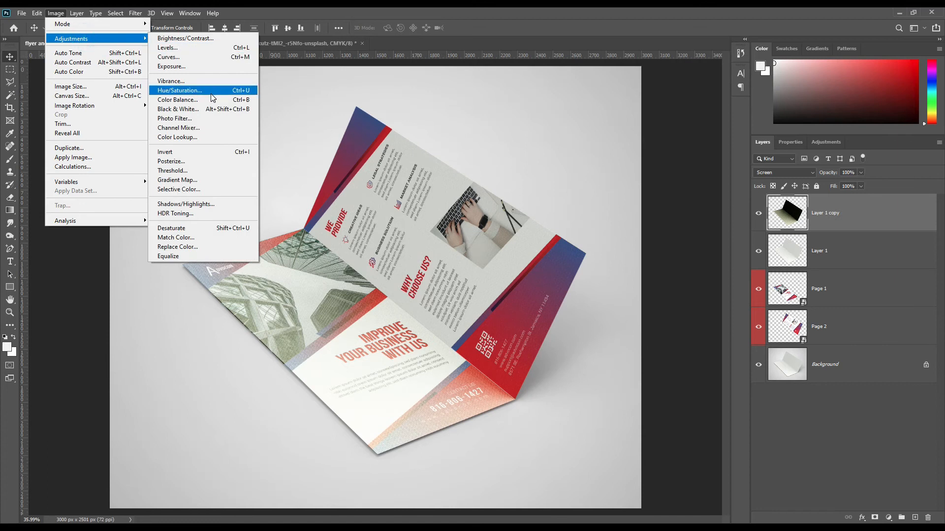
click(179, 89)
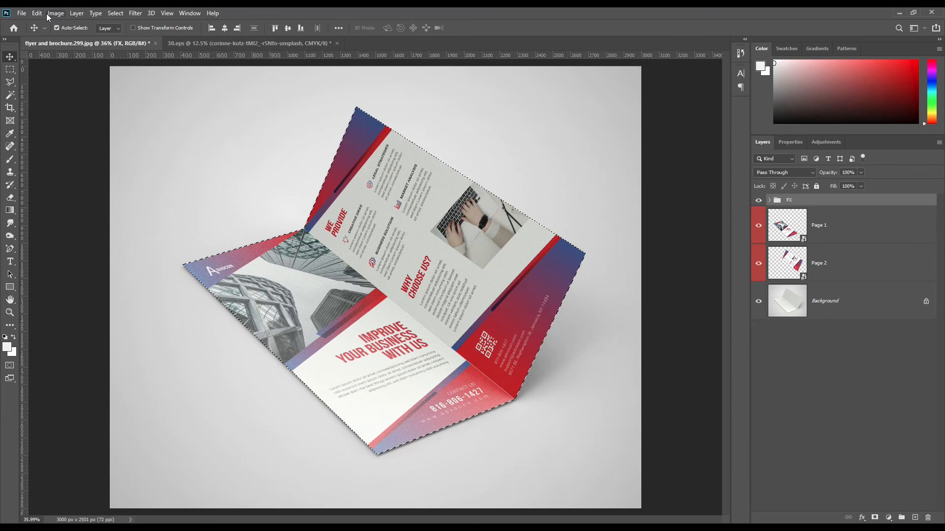
Use the Select menu to modify and invert the brochure outline selection.
click(114, 13)
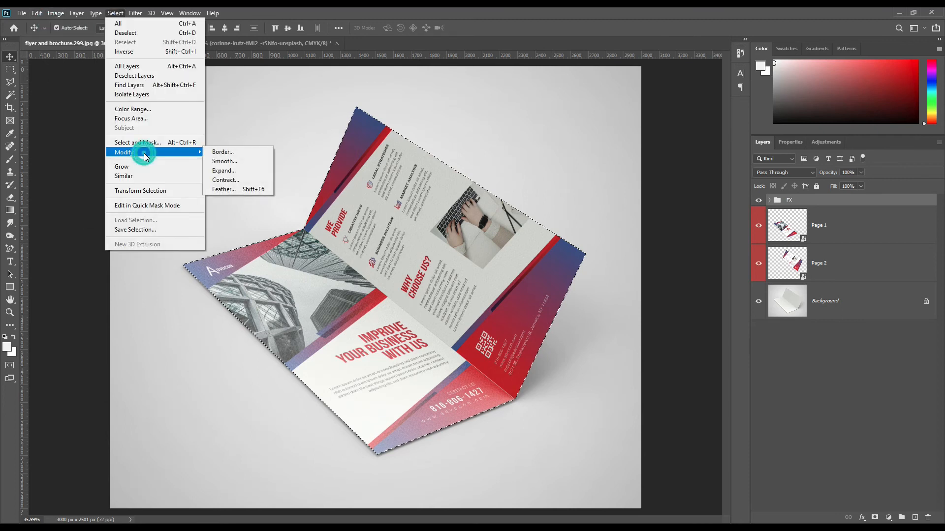
mouse_move(144, 146)
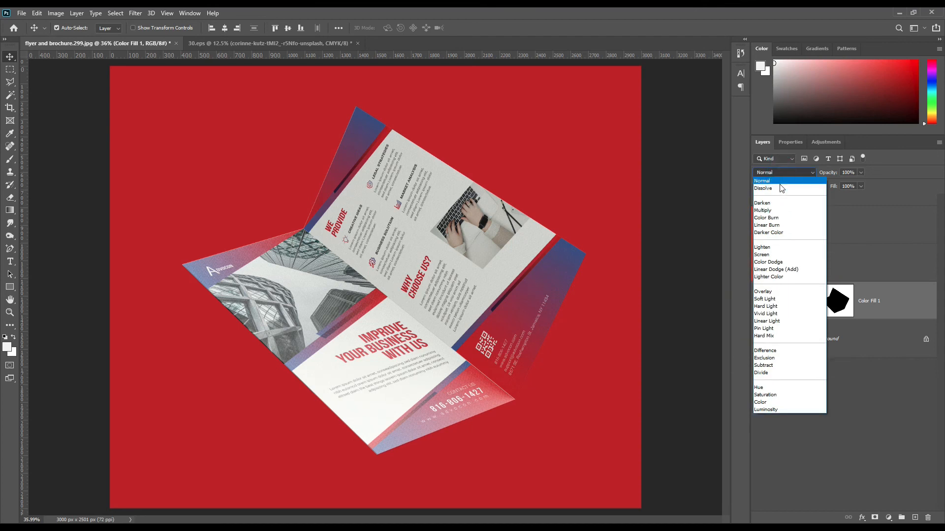
Set Color Fill 1 to Linear Burn blending and reopen its colour settings.
click(767, 224)
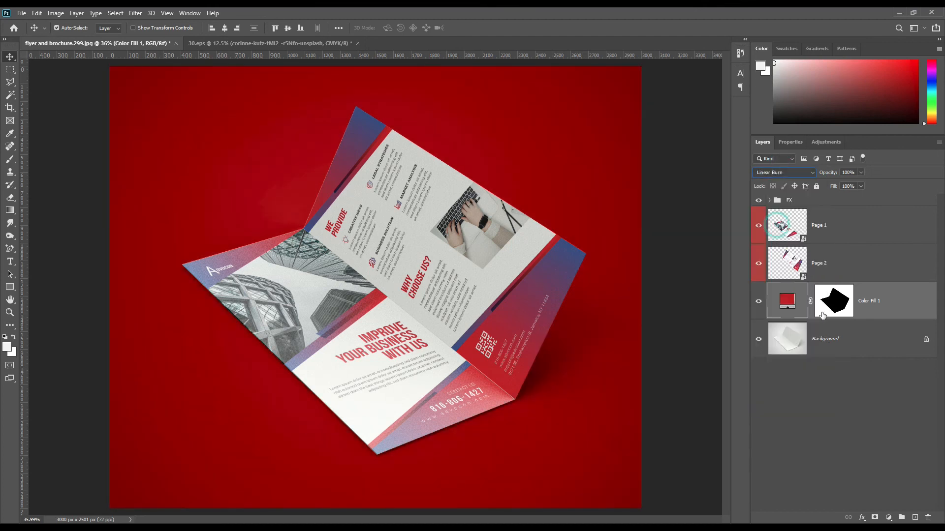
double_click(787, 300)
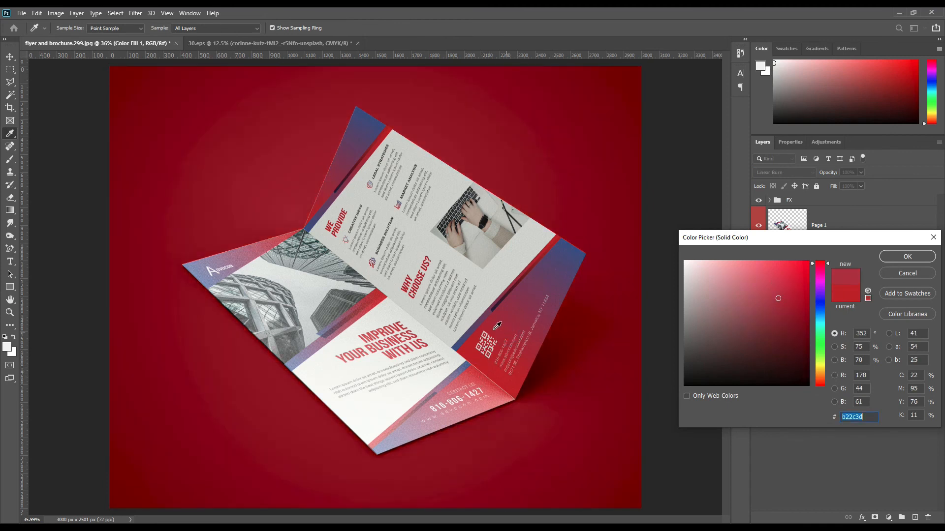
Pick a brighter, lighter red in the Color Picker and confirm it for the background fill.
click(773, 277)
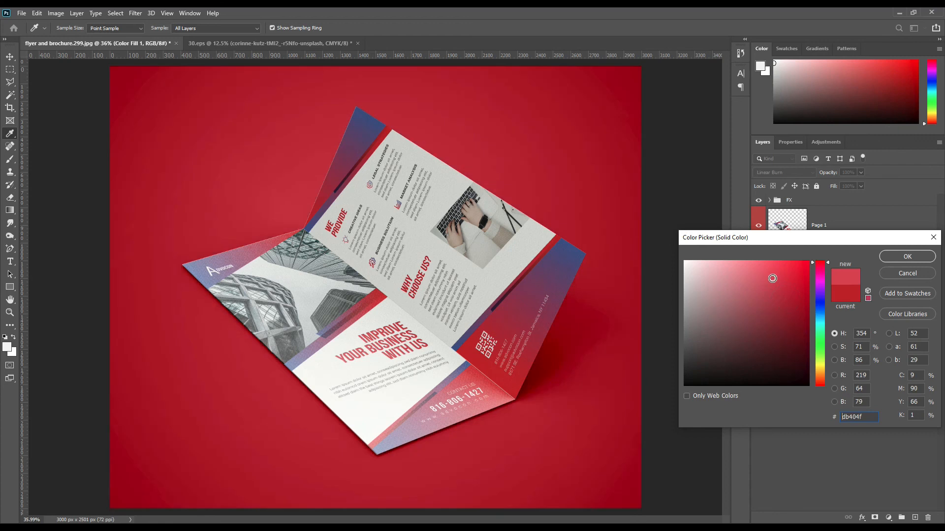
click(765, 267)
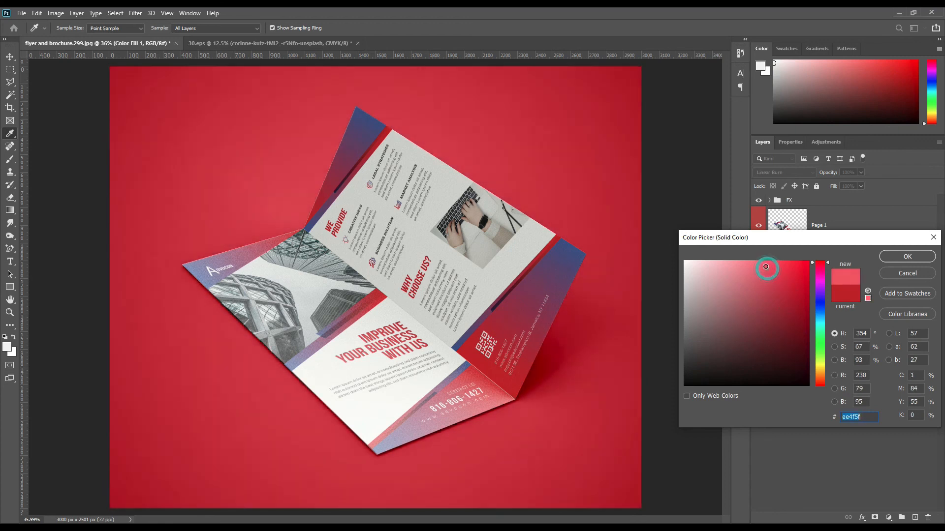
click(906, 256)
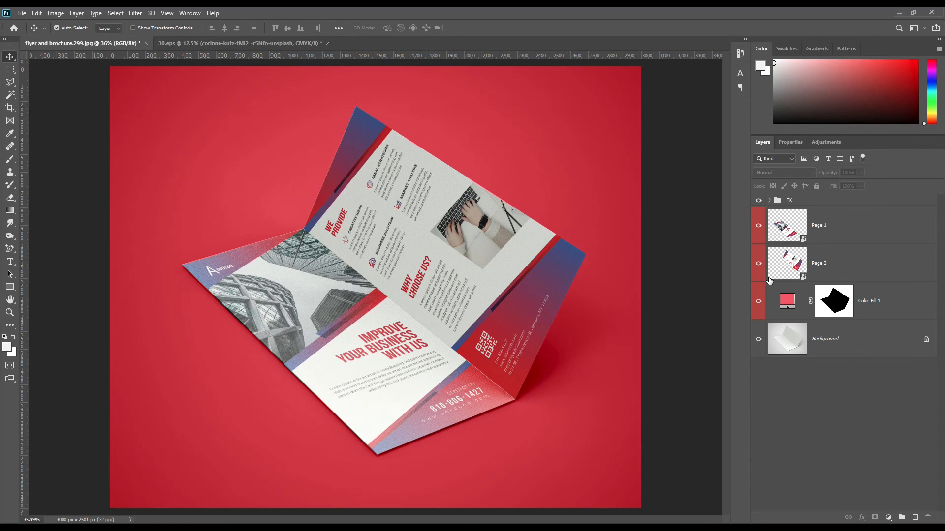
mouse_move(810, 393)
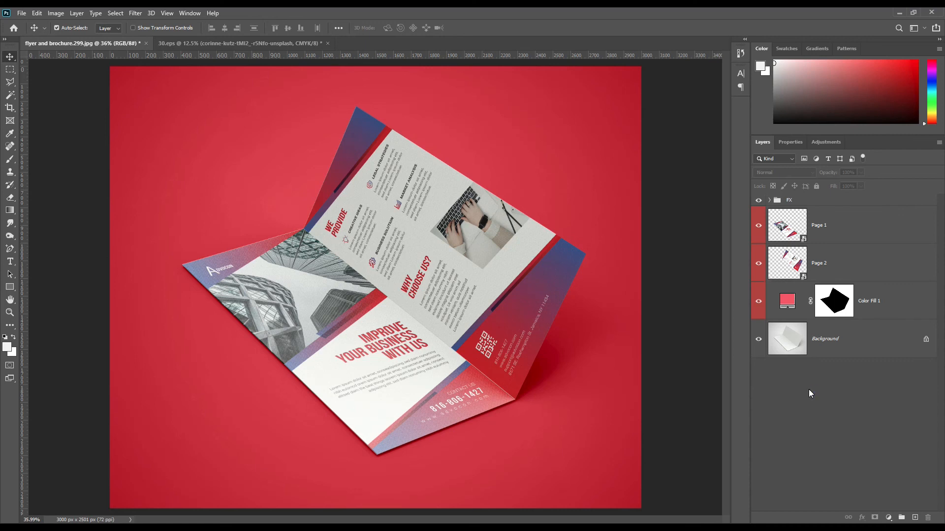